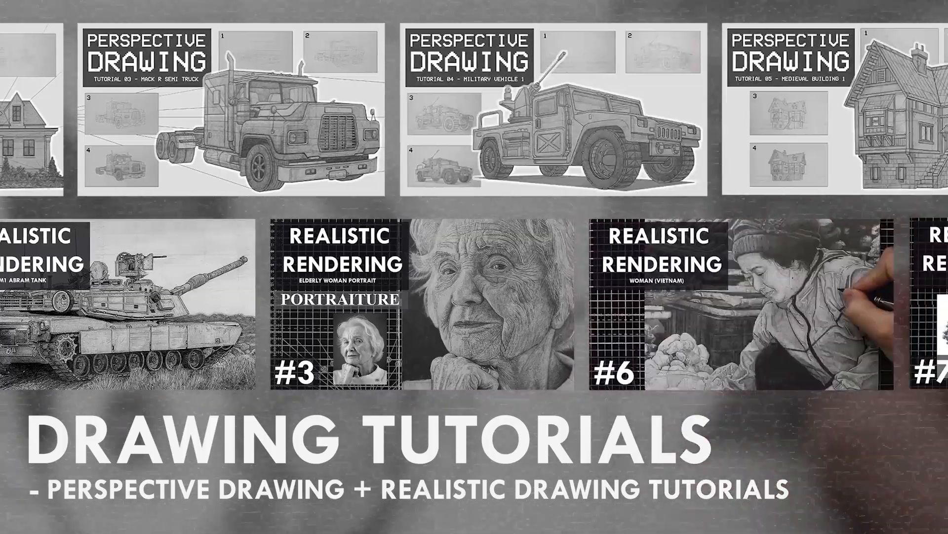
scroll(left, 3)
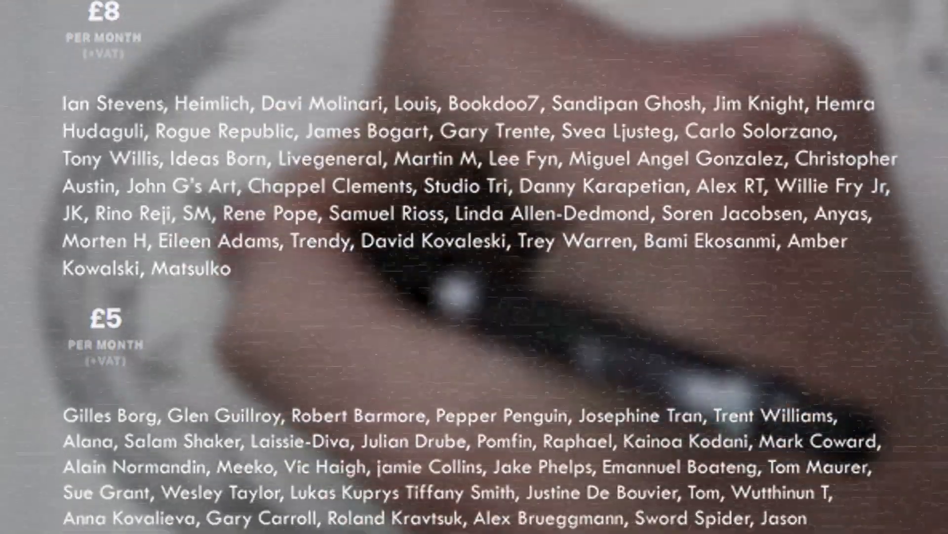
scroll(down, 3)
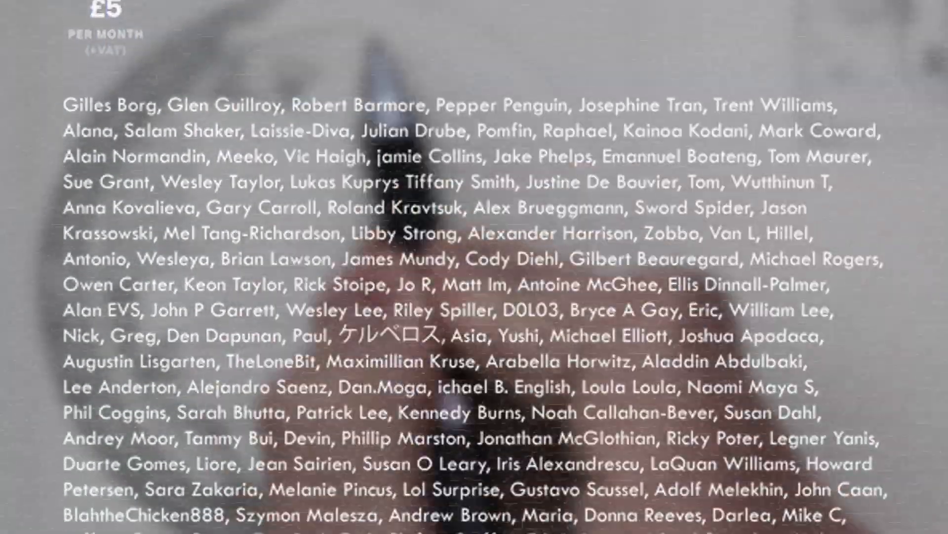
scroll(down, 3)
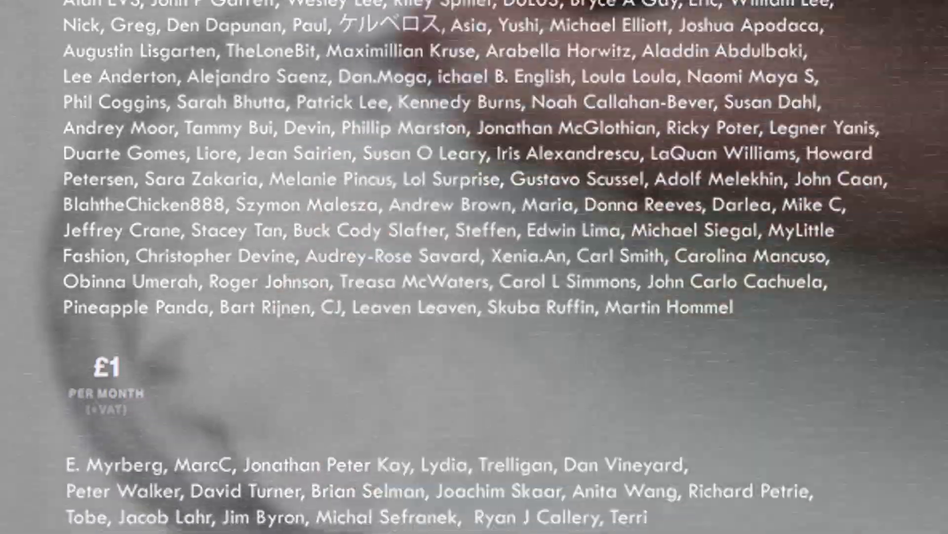
scroll(down, 3)
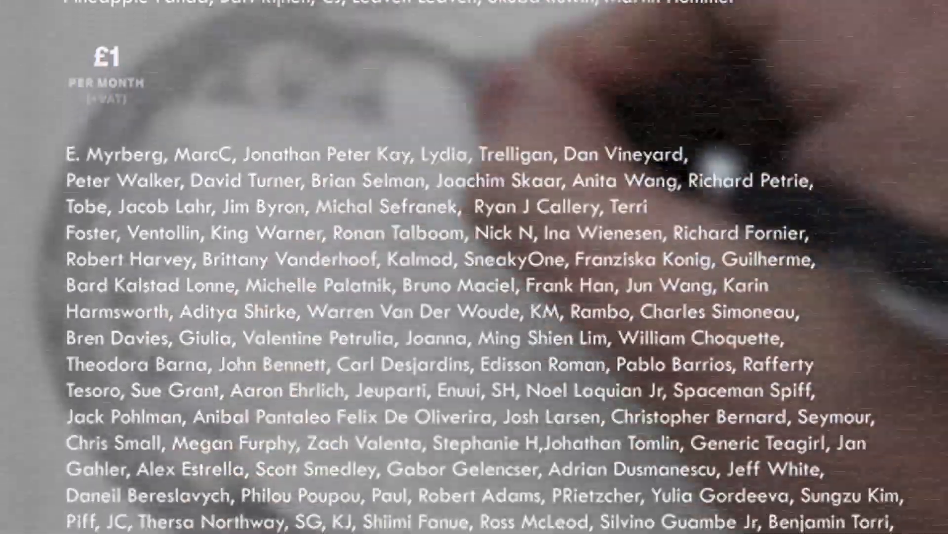